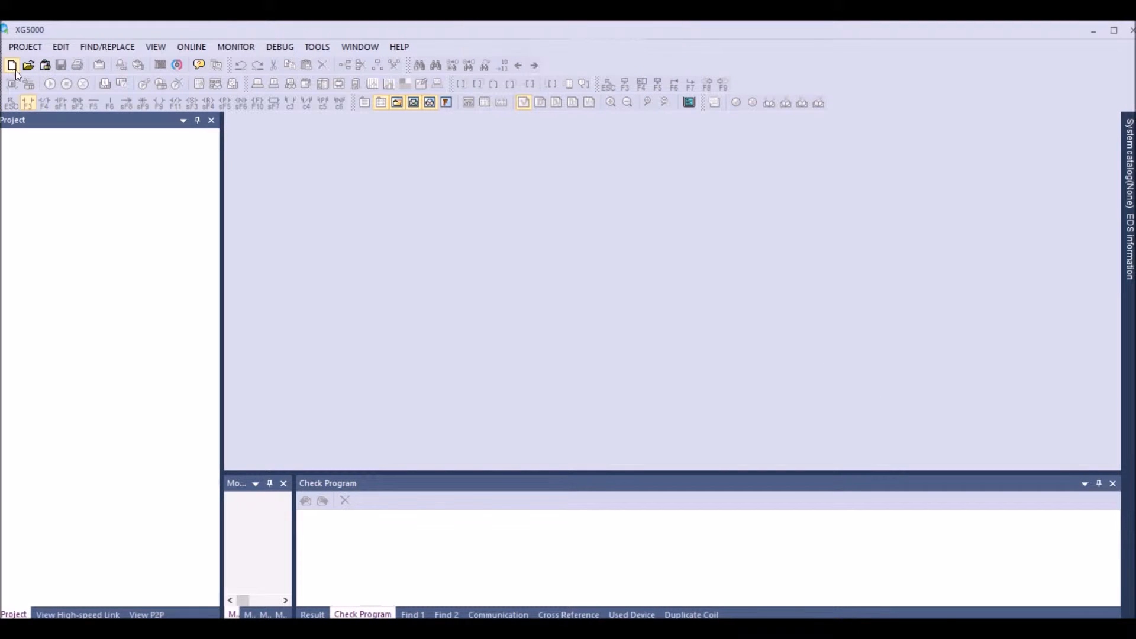
Step: Start a new project and name it Structures
click(12, 63)
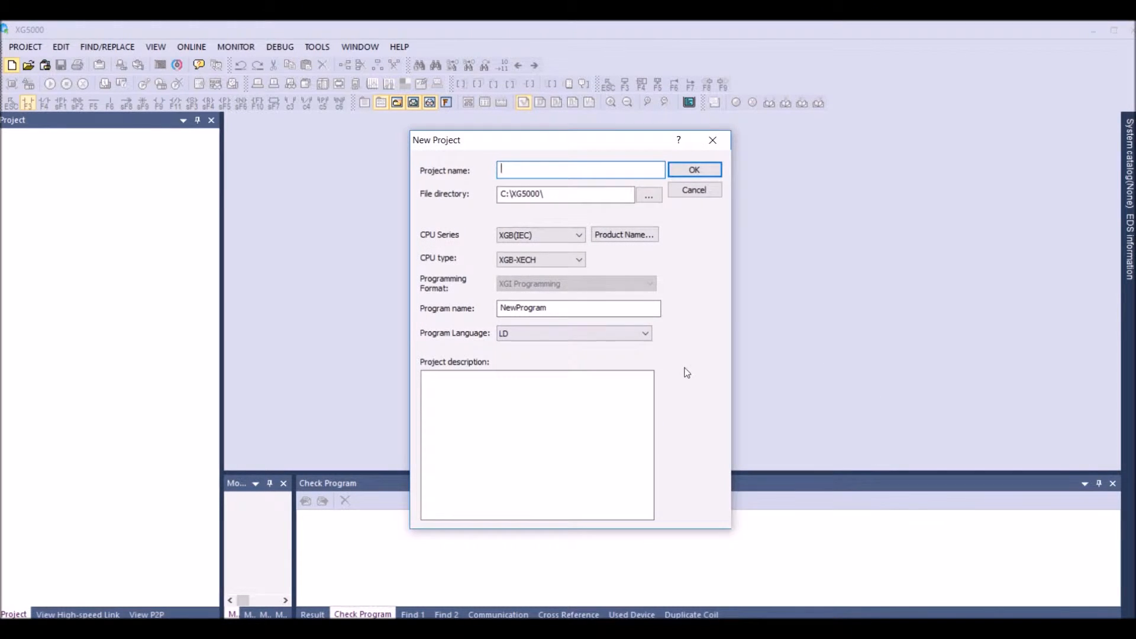
text(Struct)
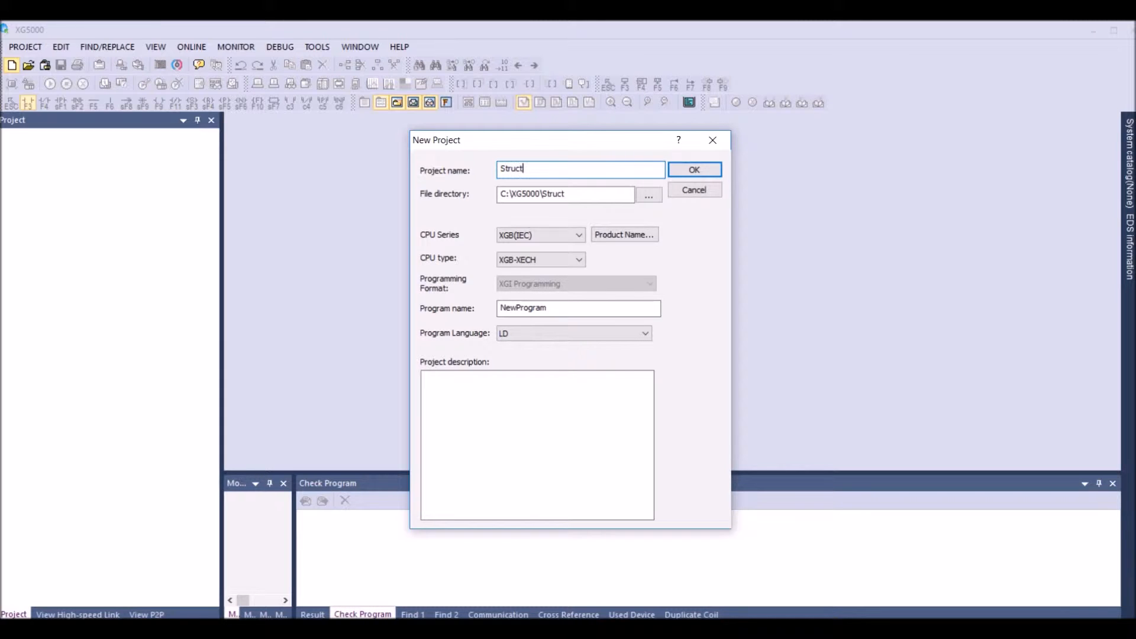
text(ures)
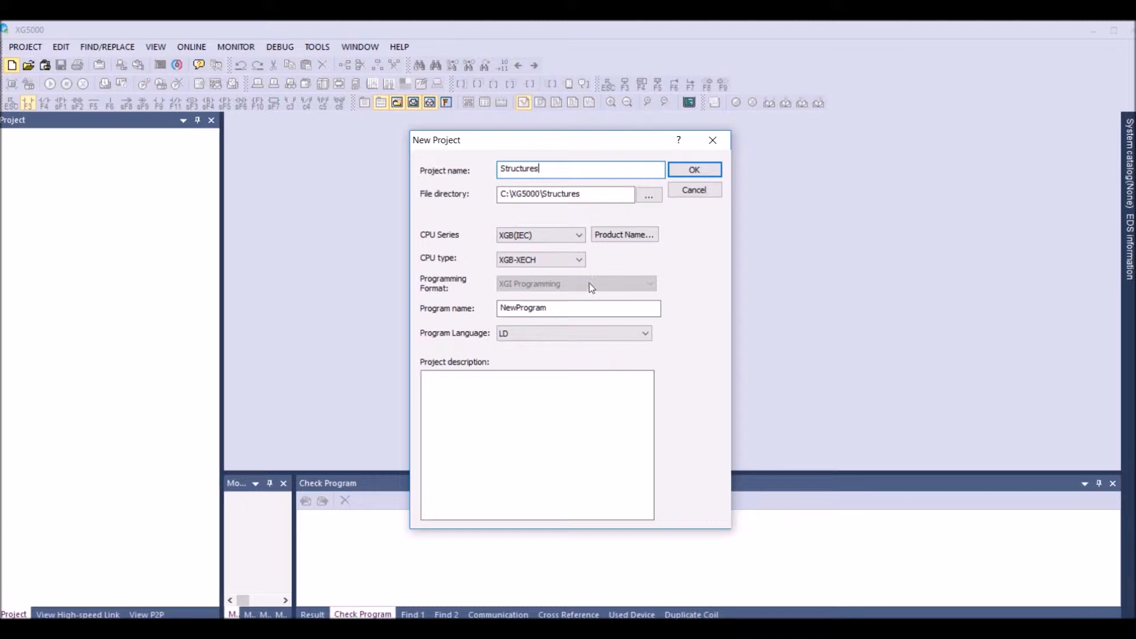
click(536, 234)
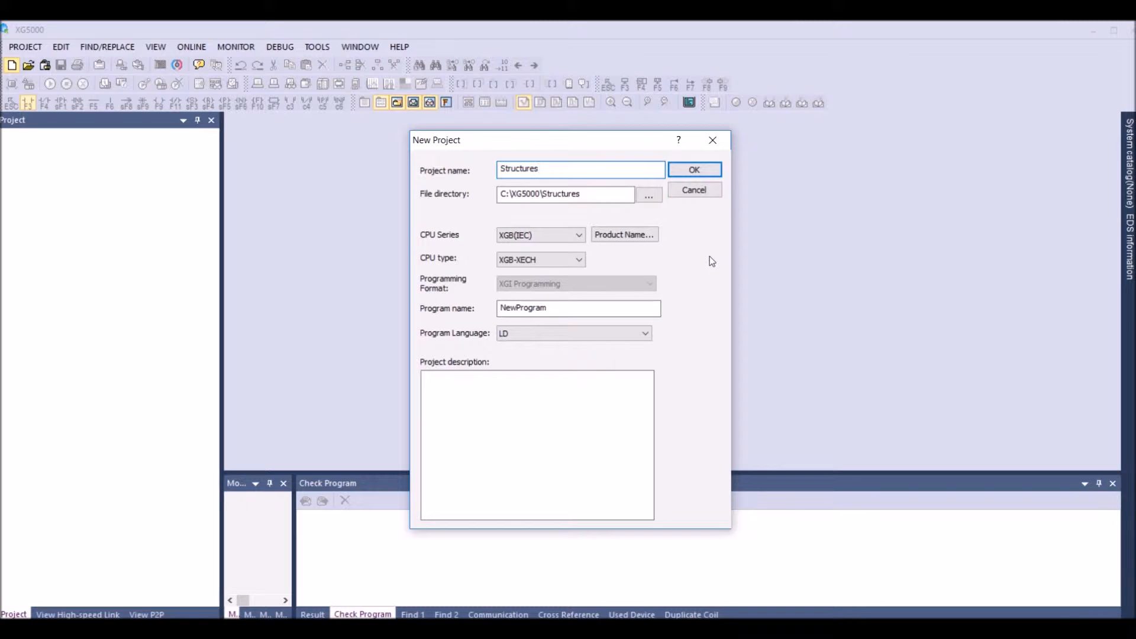
mouse_move(615, 304)
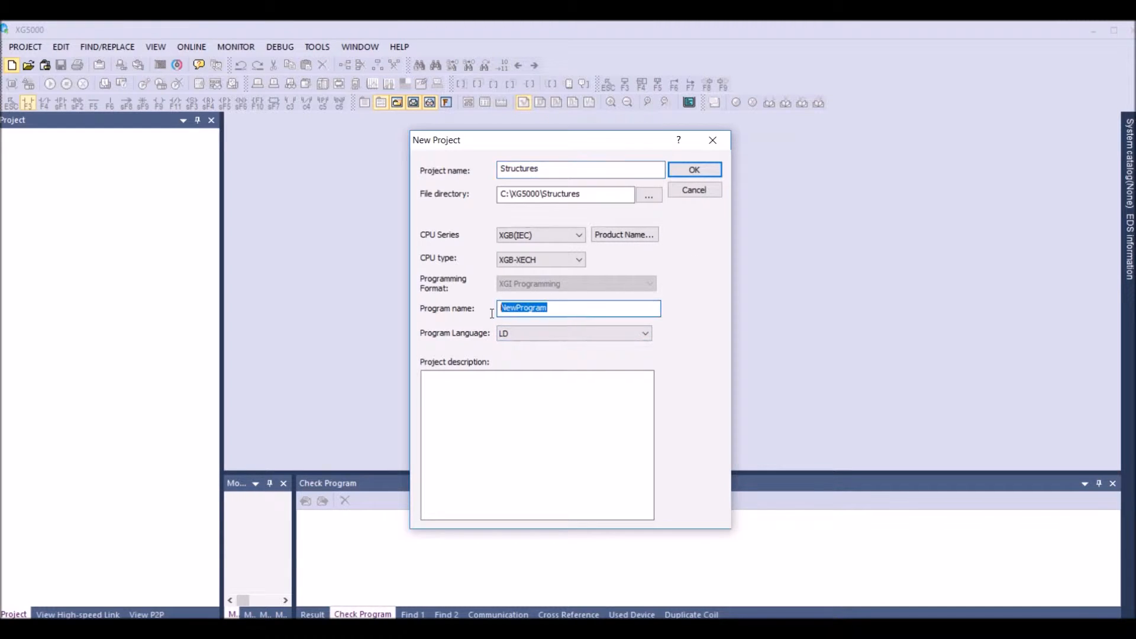
mouse_move(754, 470)
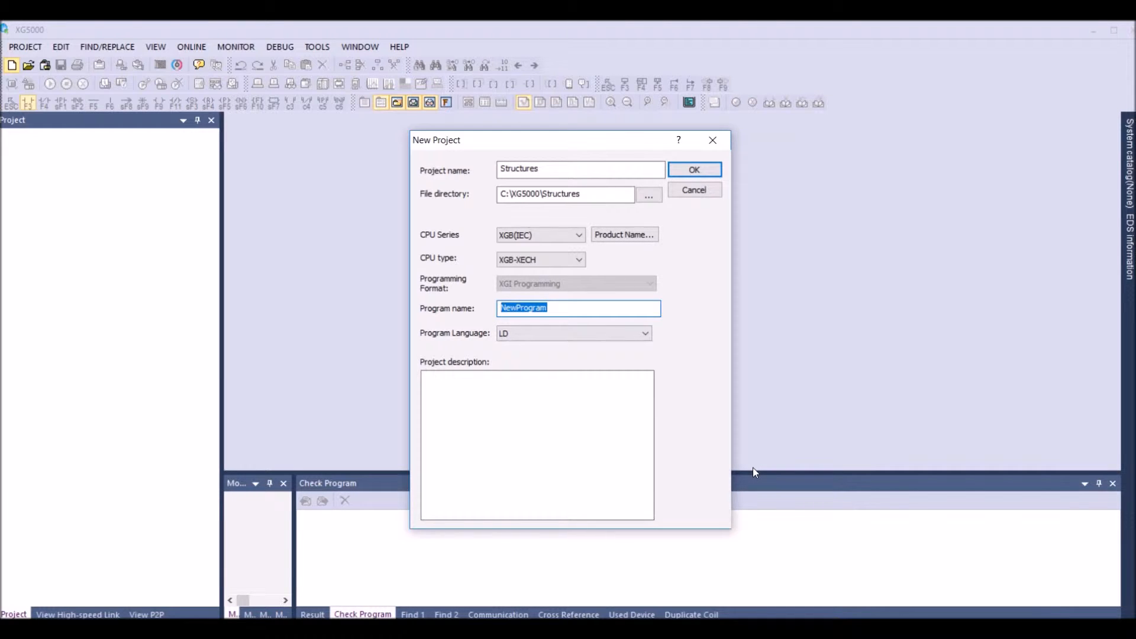
Step: Name the program Program and choose ST as its language
text(Progr)
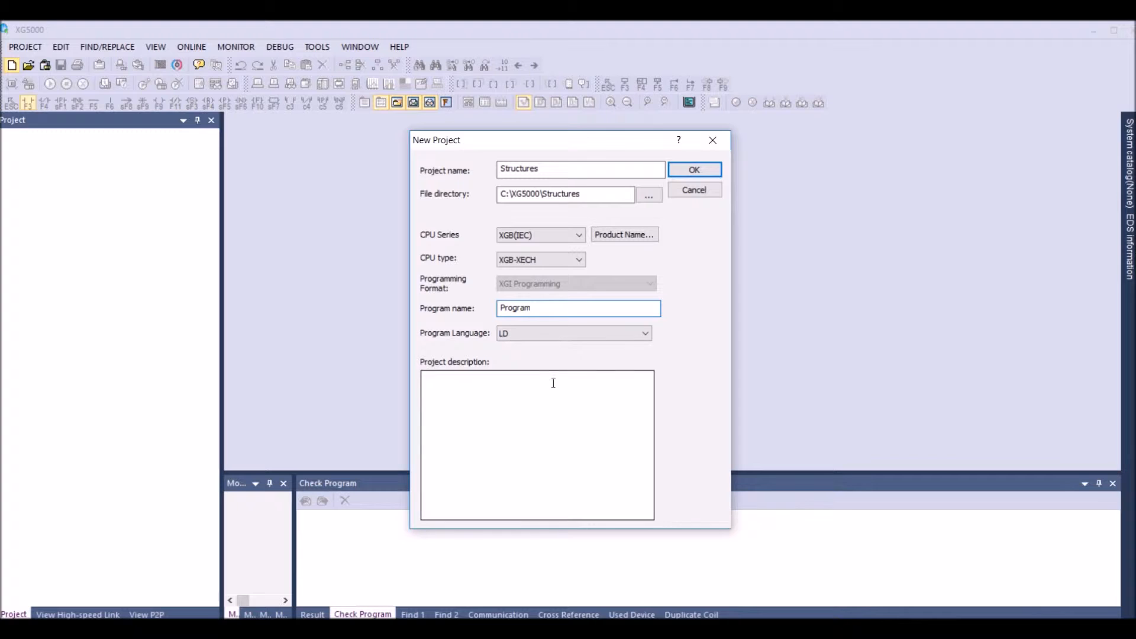
click(644, 334)
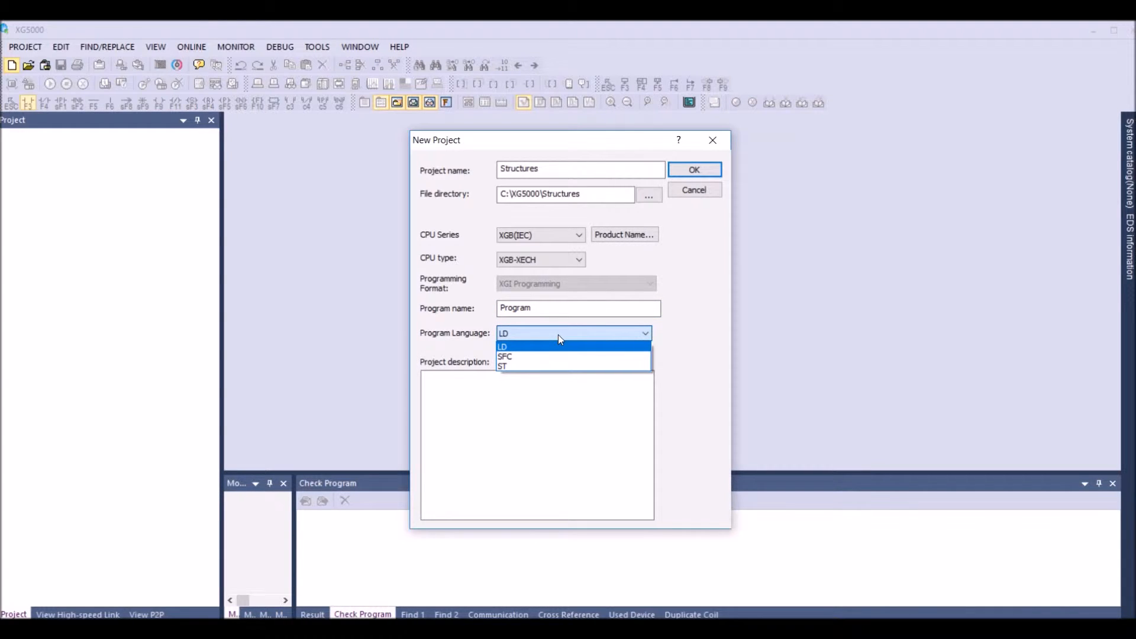
mouse_move(515, 356)
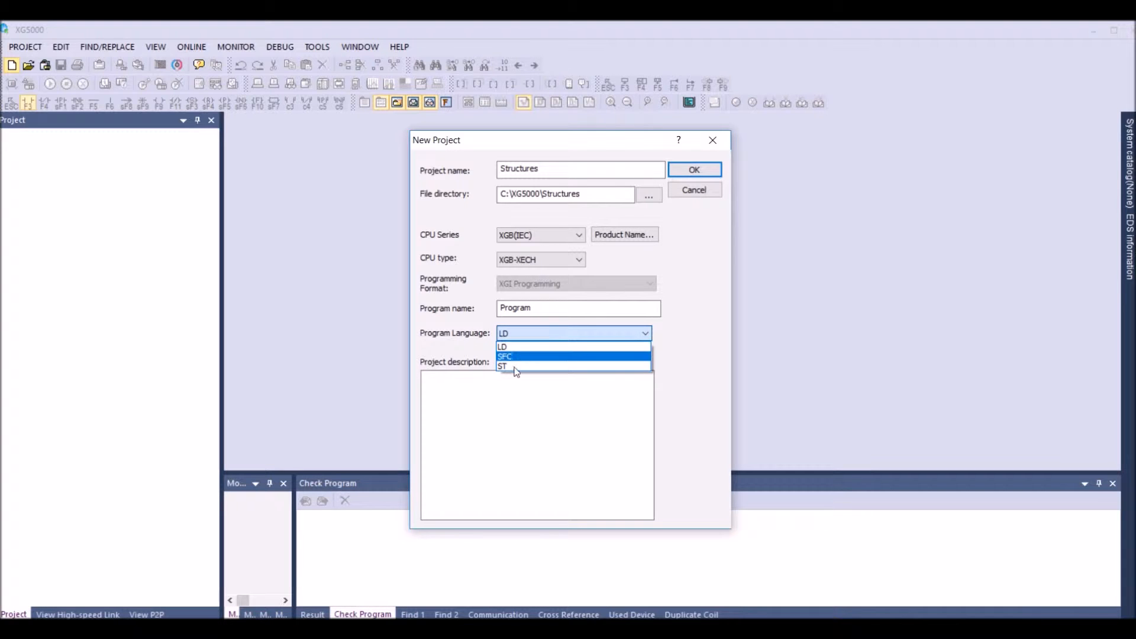
click(502, 365)
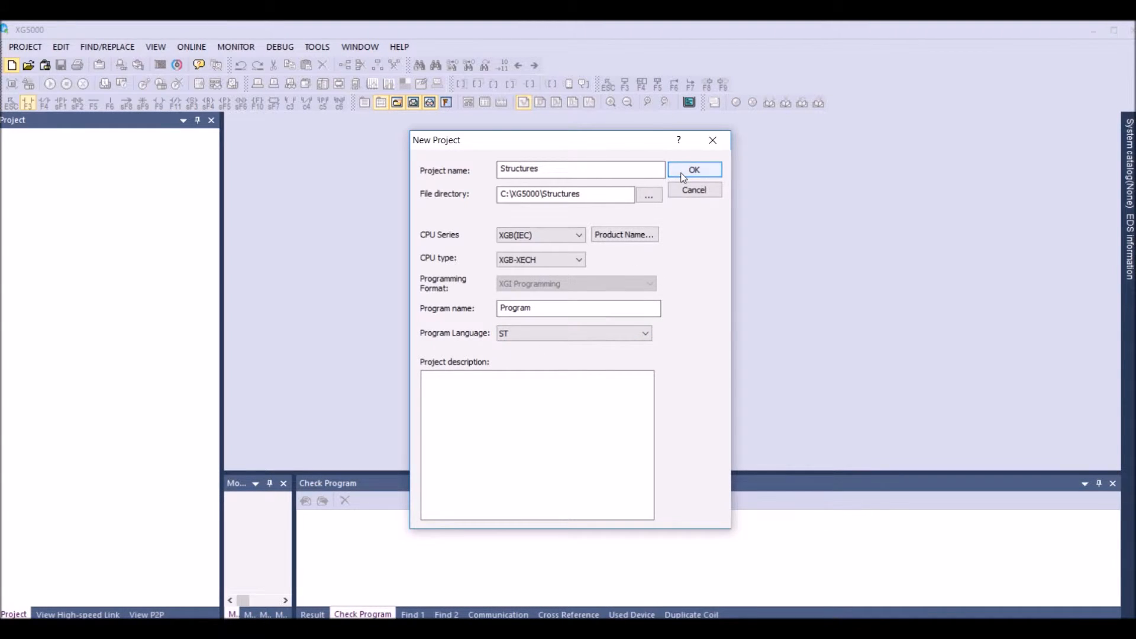
Step: Create the project, then add a new data type under User Data Type
click(692, 169)
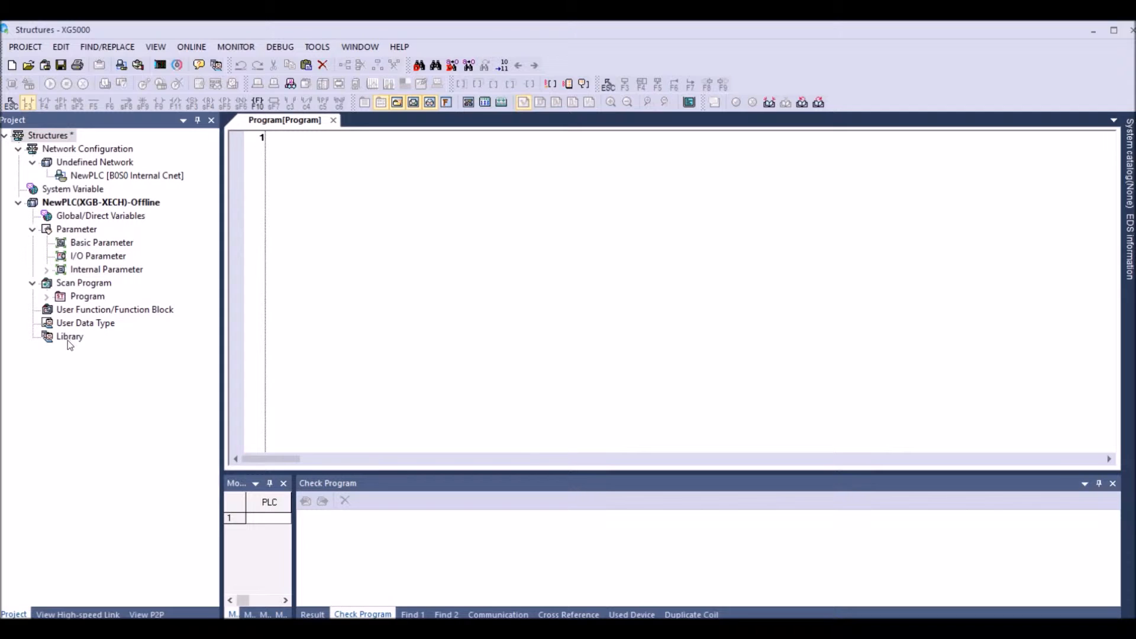
mouse_move(67, 345)
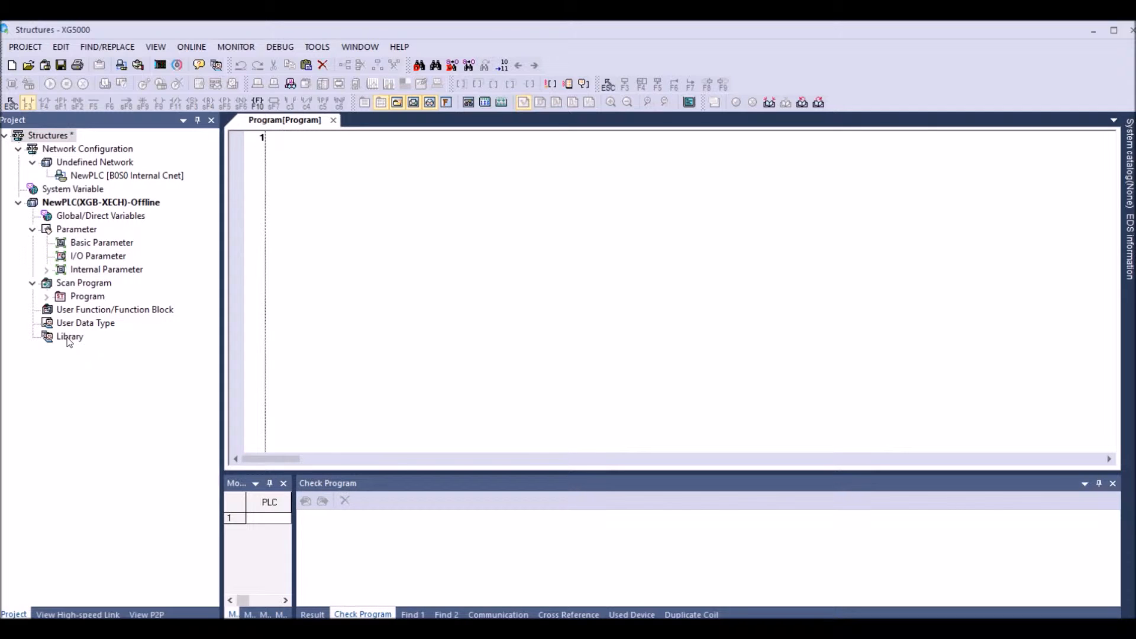
click(86, 322)
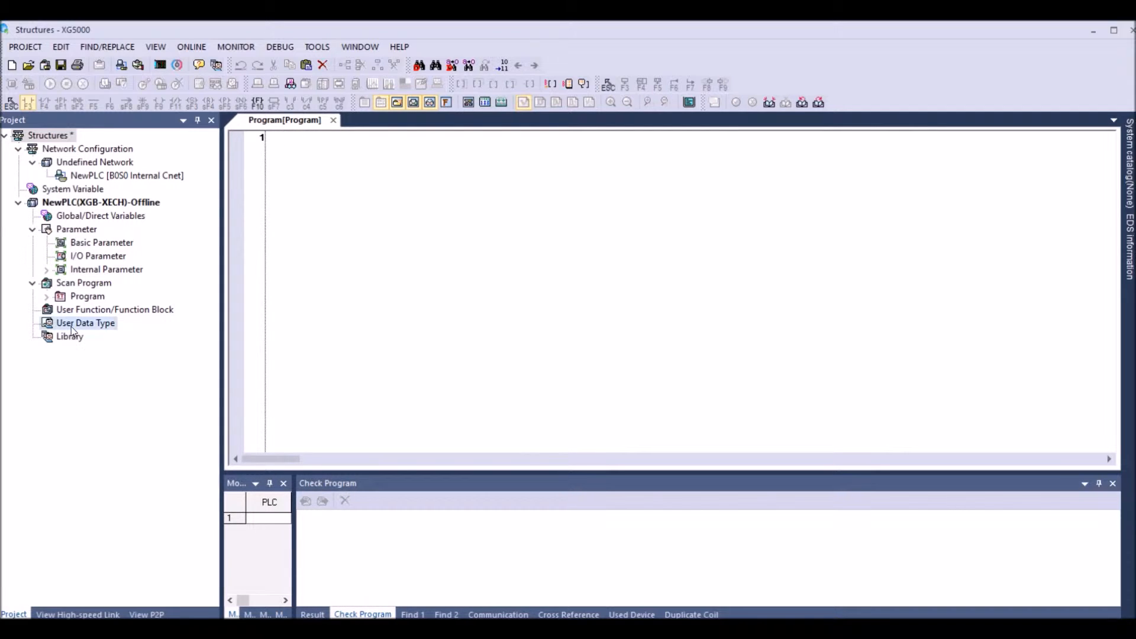
right_click(85, 321)
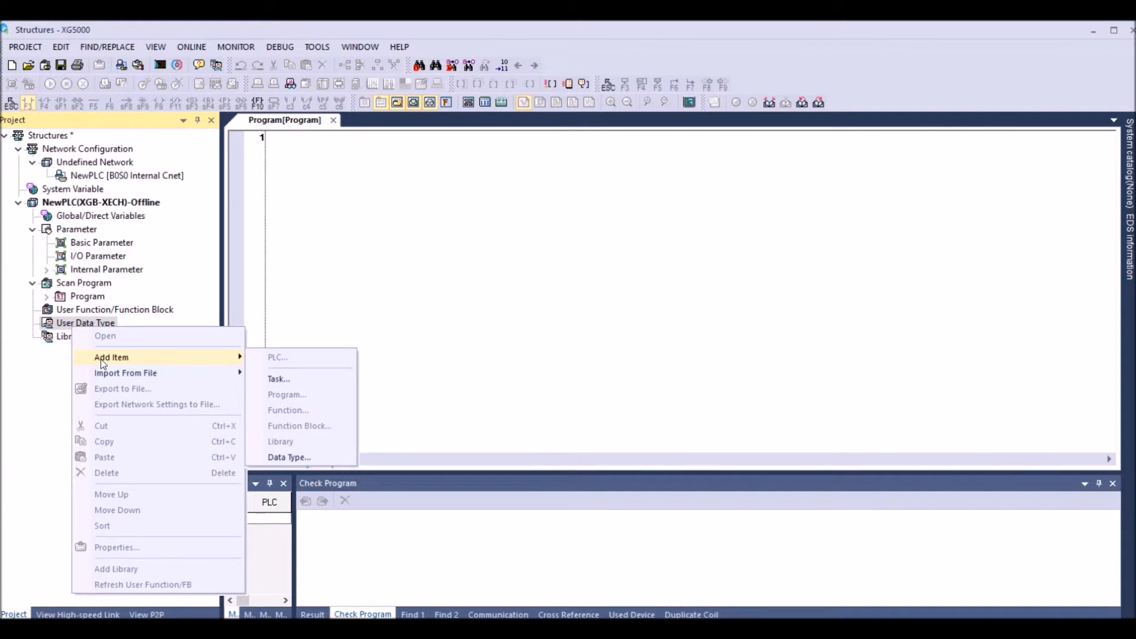
mouse_move(289, 457)
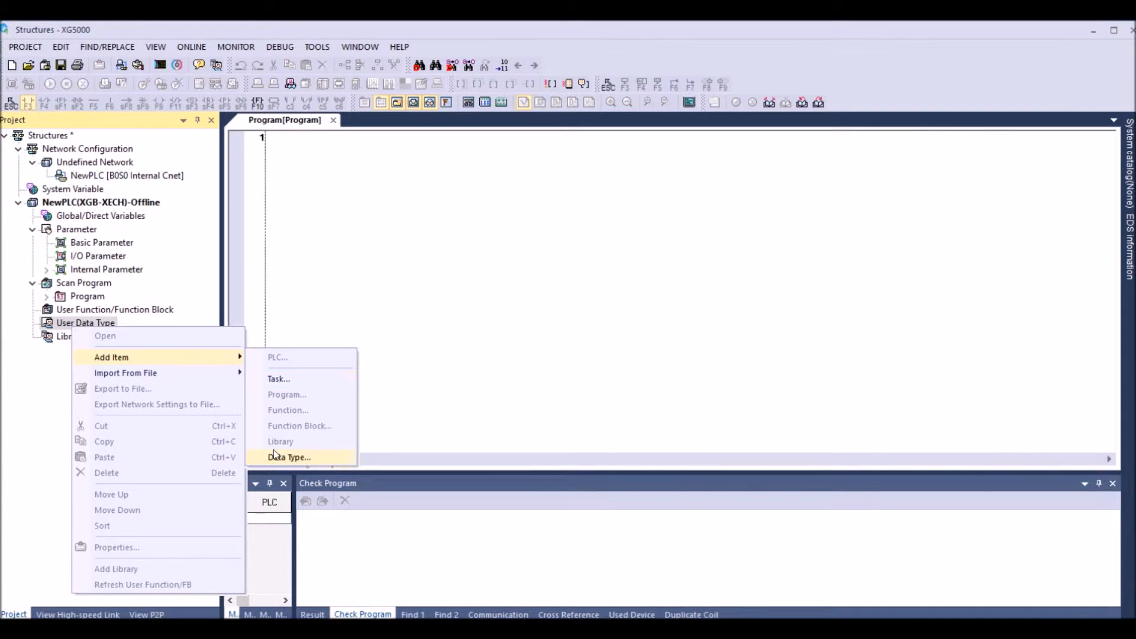
click(289, 456)
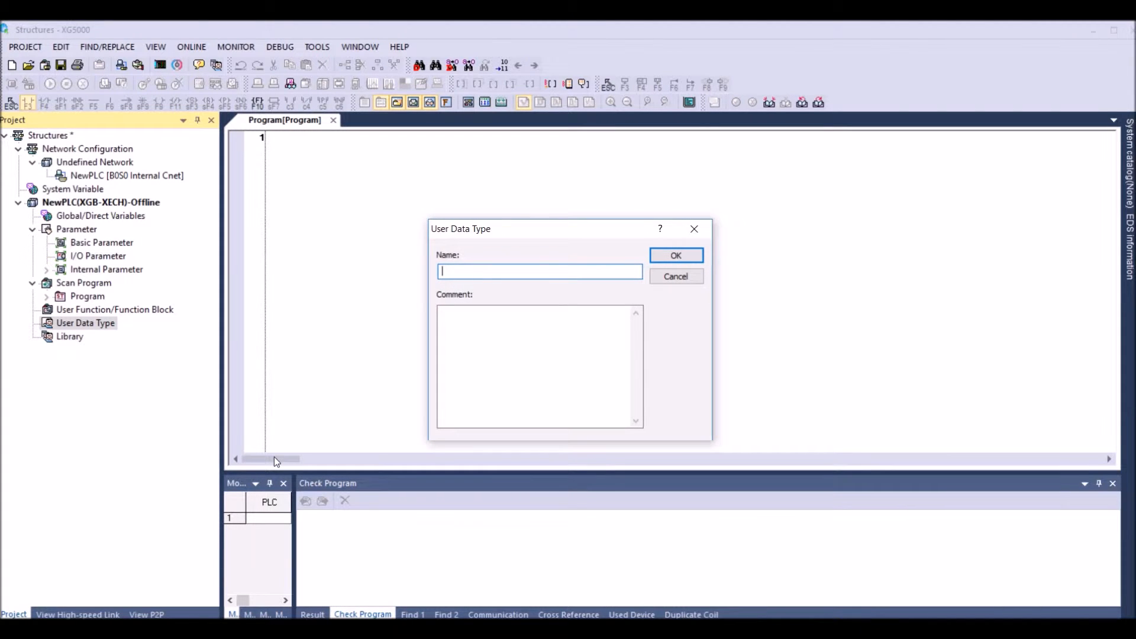
Step: Enter the name Str, which is rejected as invalid, and dismiss the error
text(Struct)
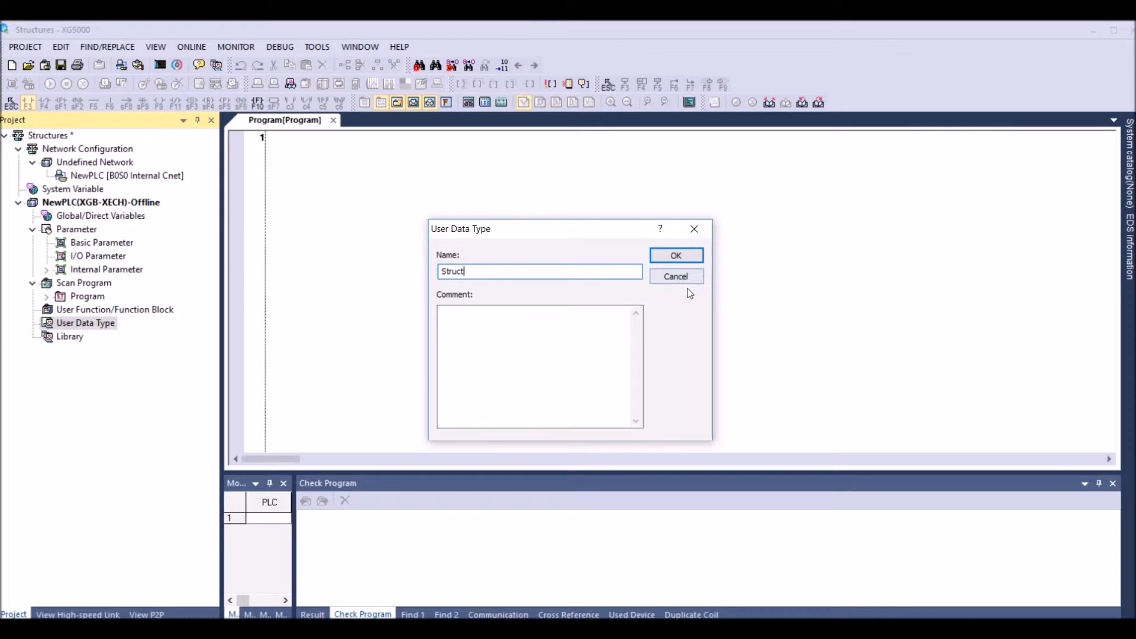
click(675, 256)
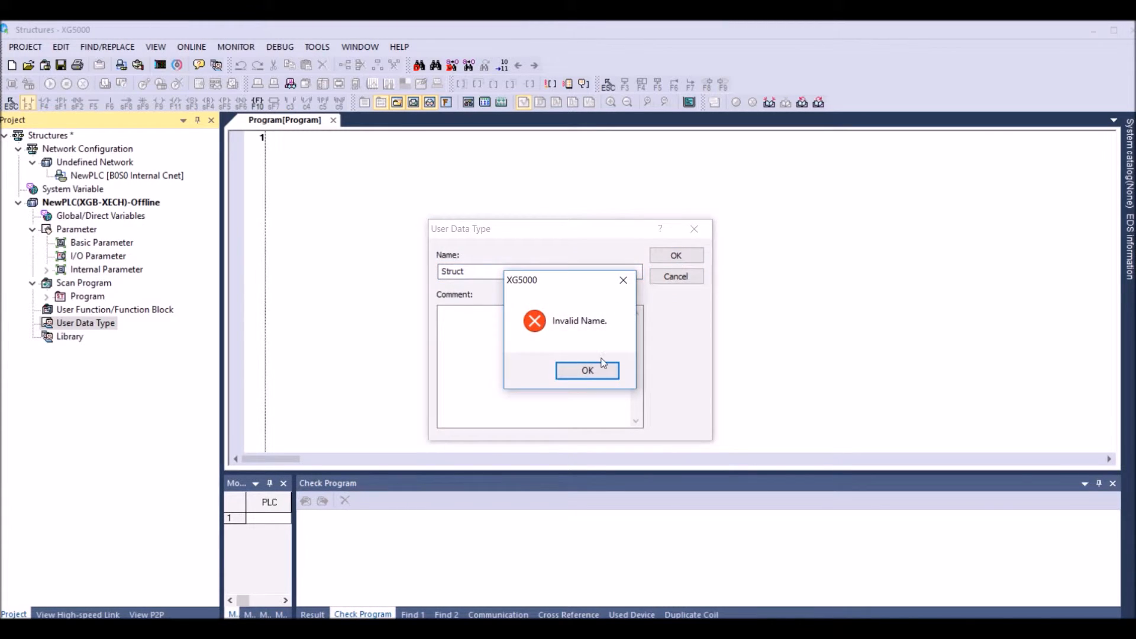
click(587, 369)
text(_01)
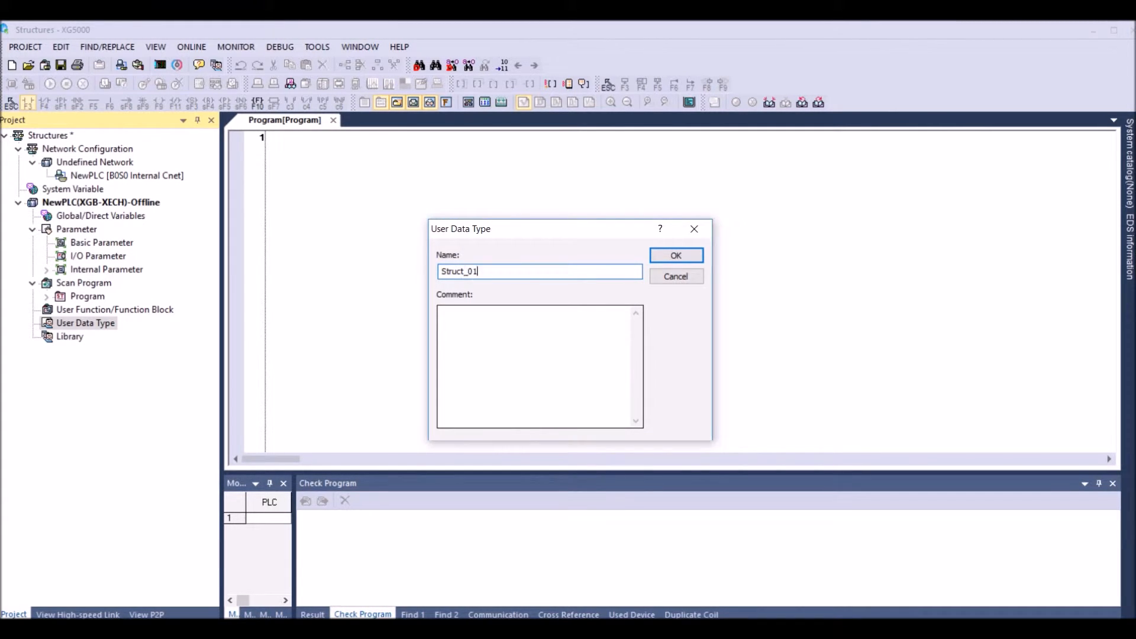
Step: Confirm Struct_01 and add members bTest and wTest
click(674, 256)
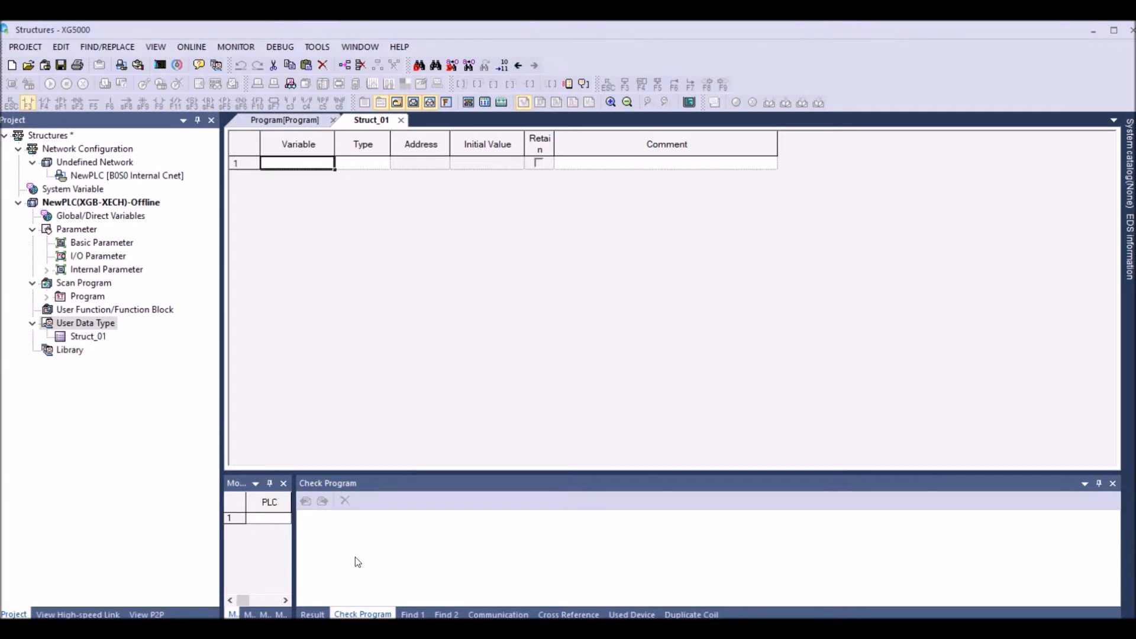
mouse_move(269, 187)
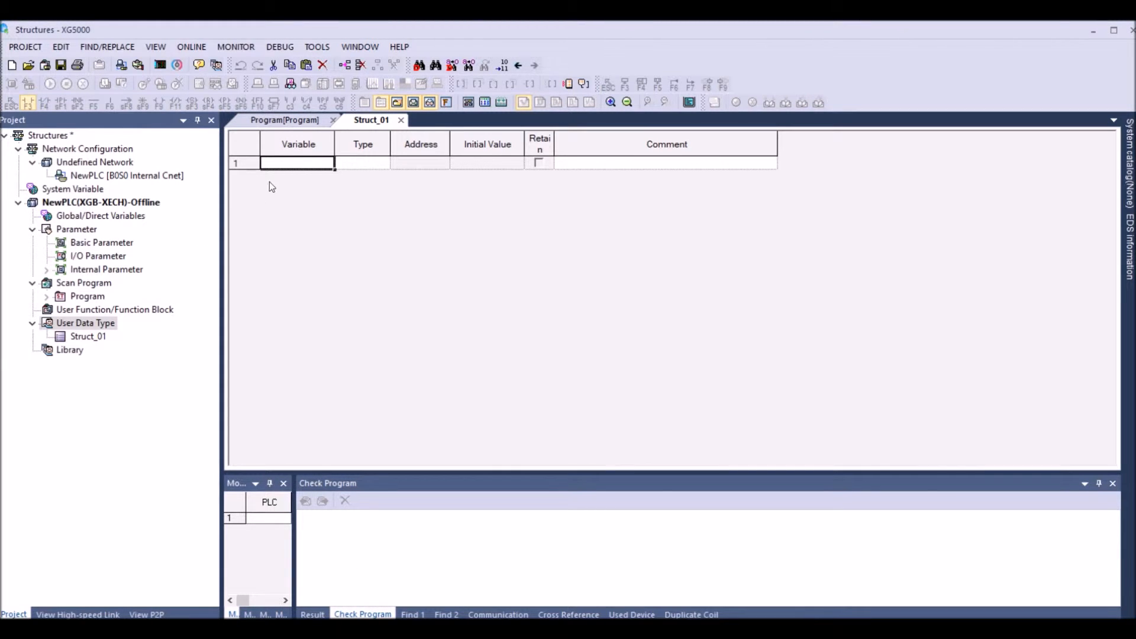
mouse_move(290, 171)
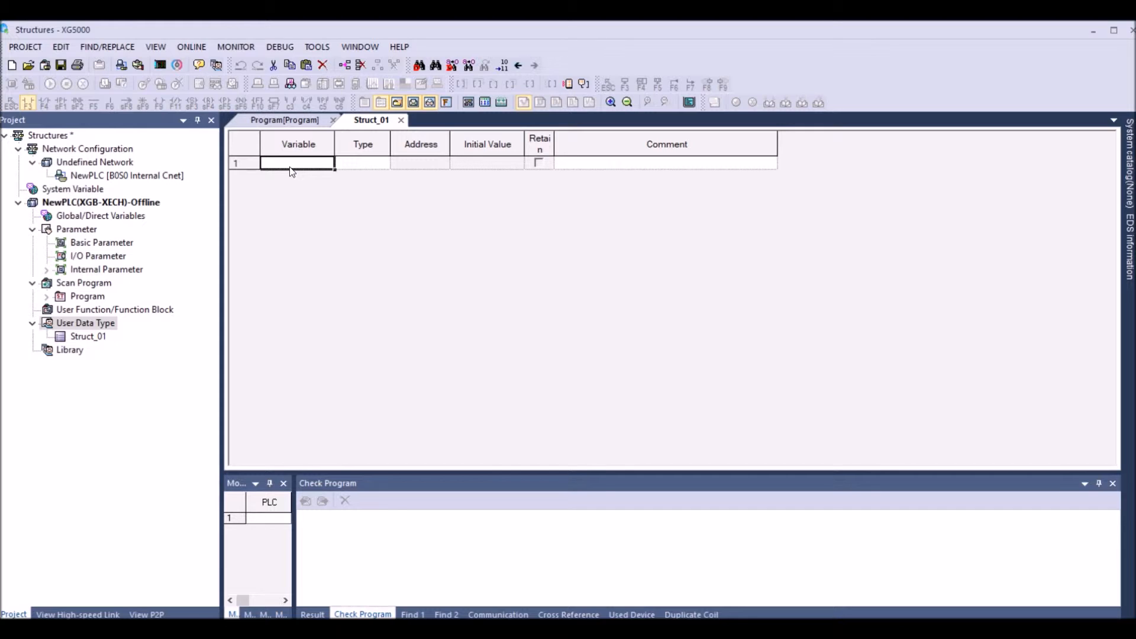
text(bTest)
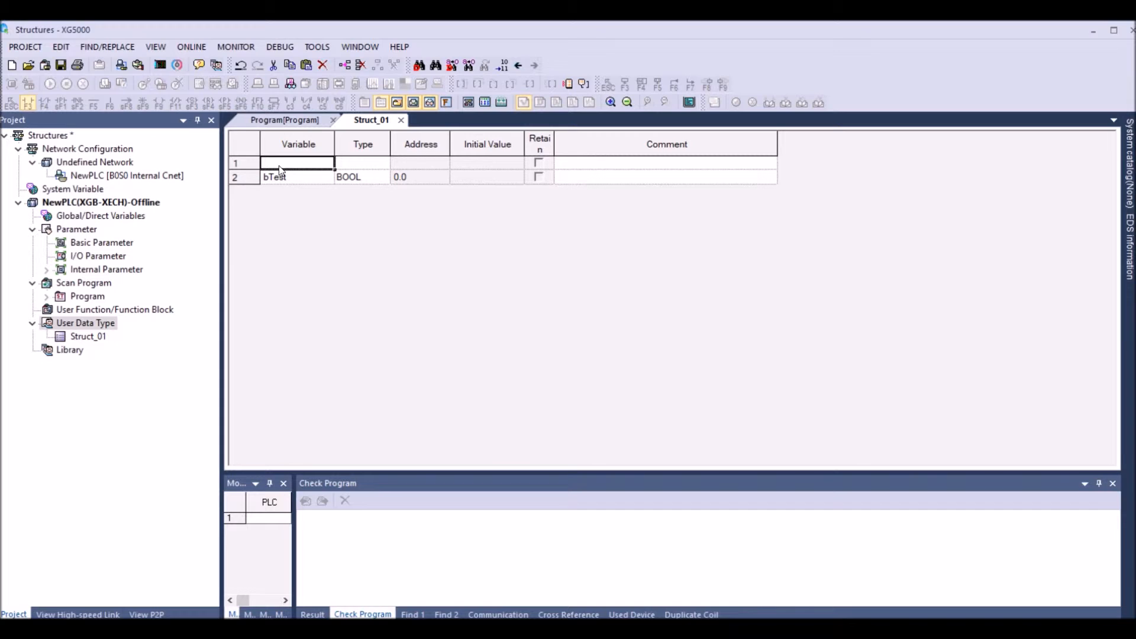
text(wTest)
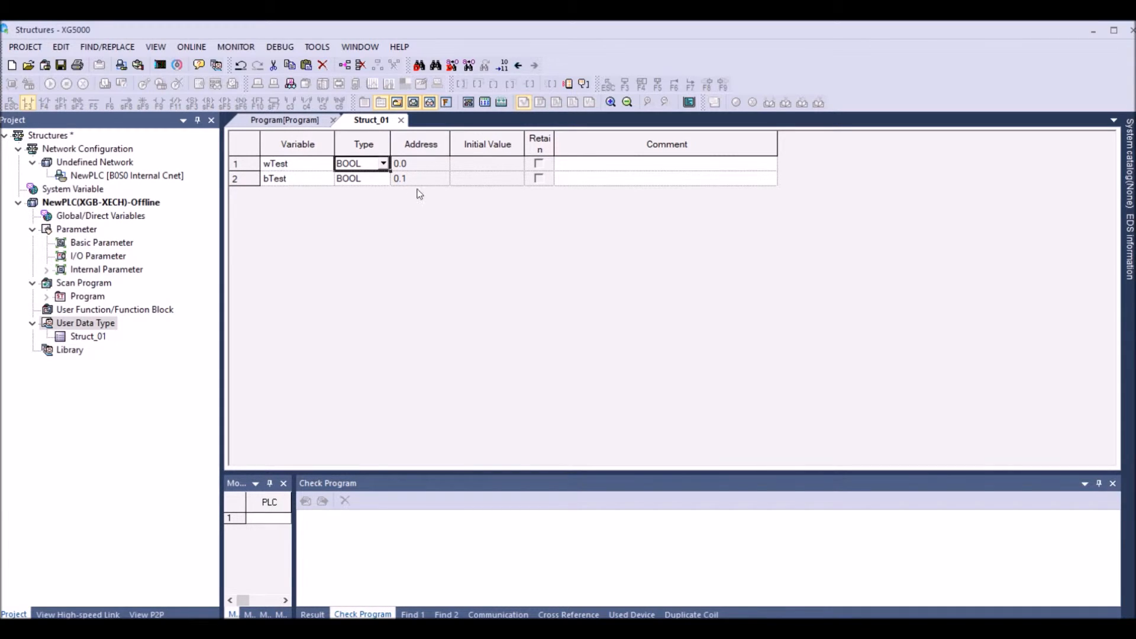
Step: Set wTest's type to WORD and expand the program in the project tree
click(382, 164)
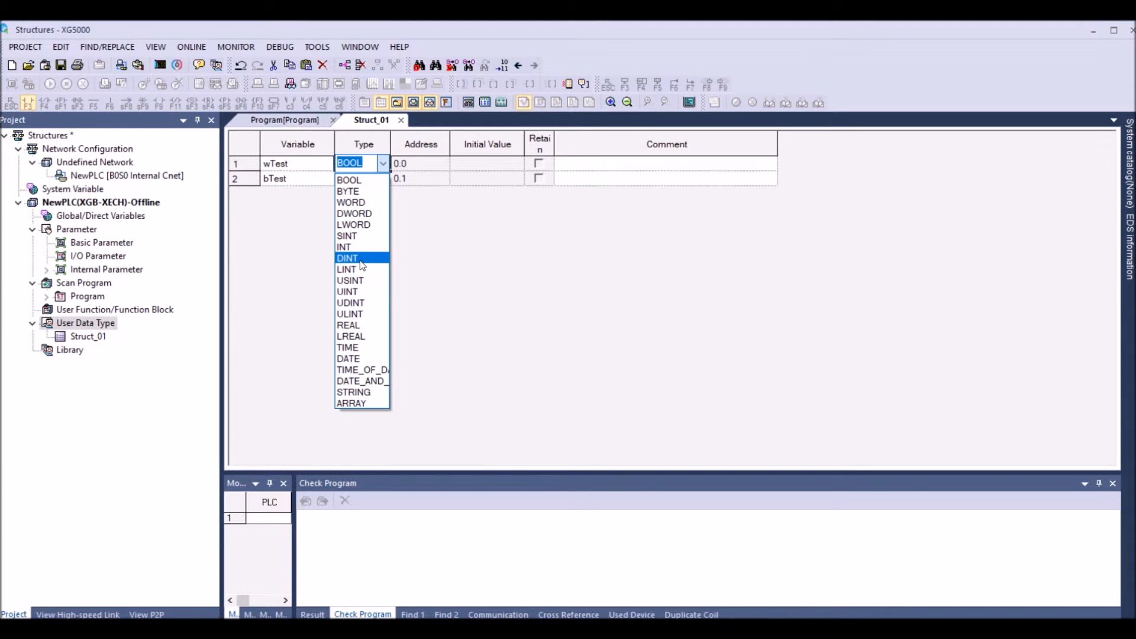
mouse_move(354, 213)
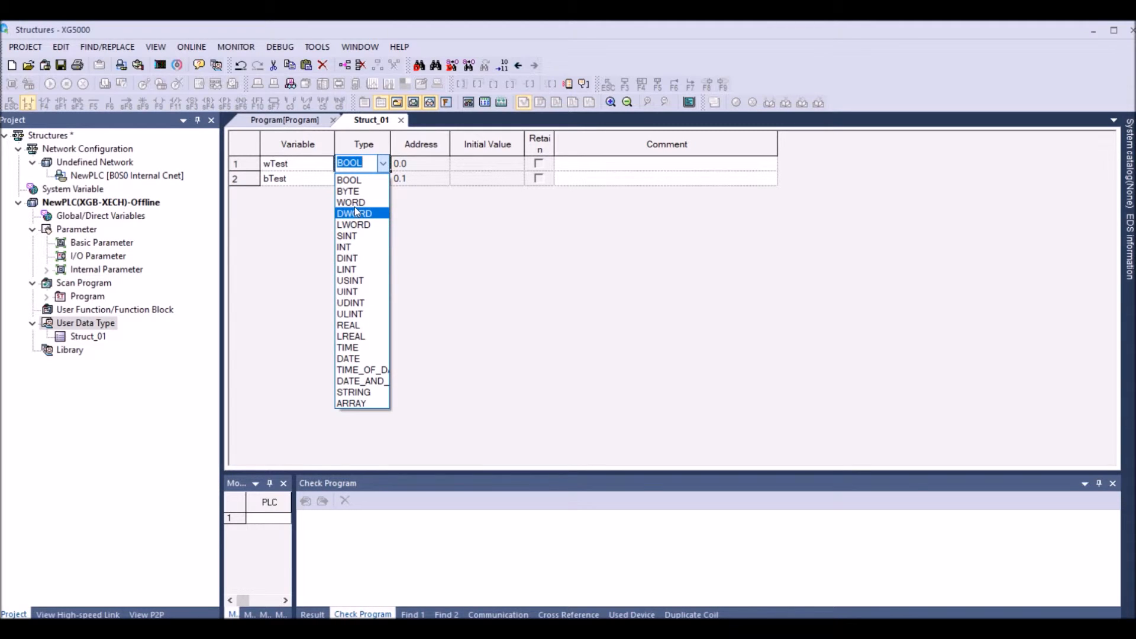
click(351, 202)
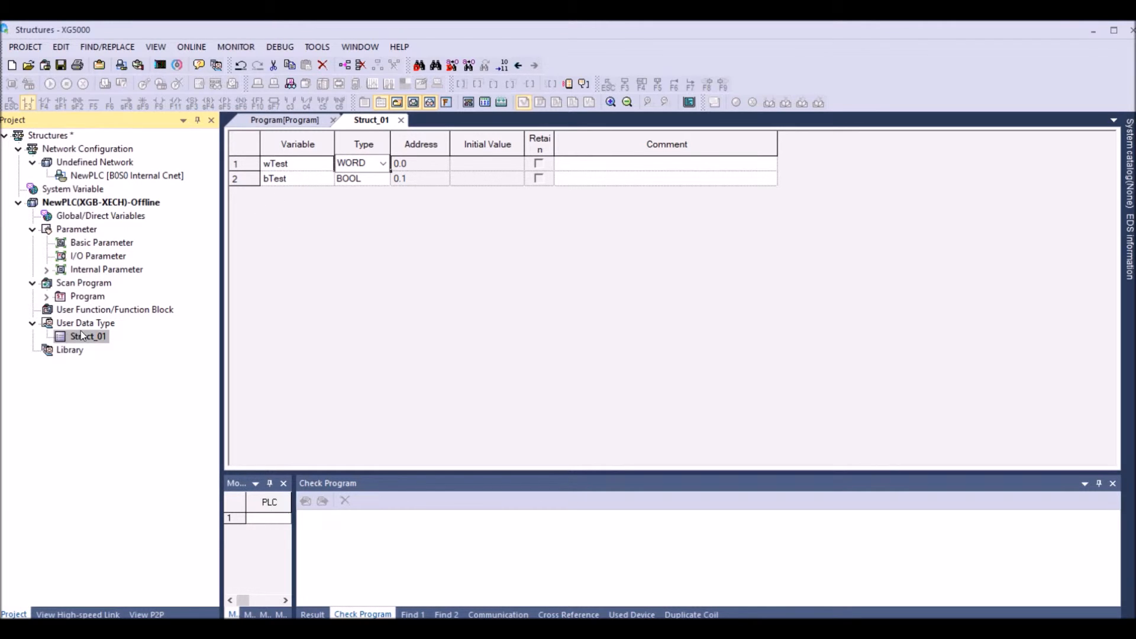
click(46, 296)
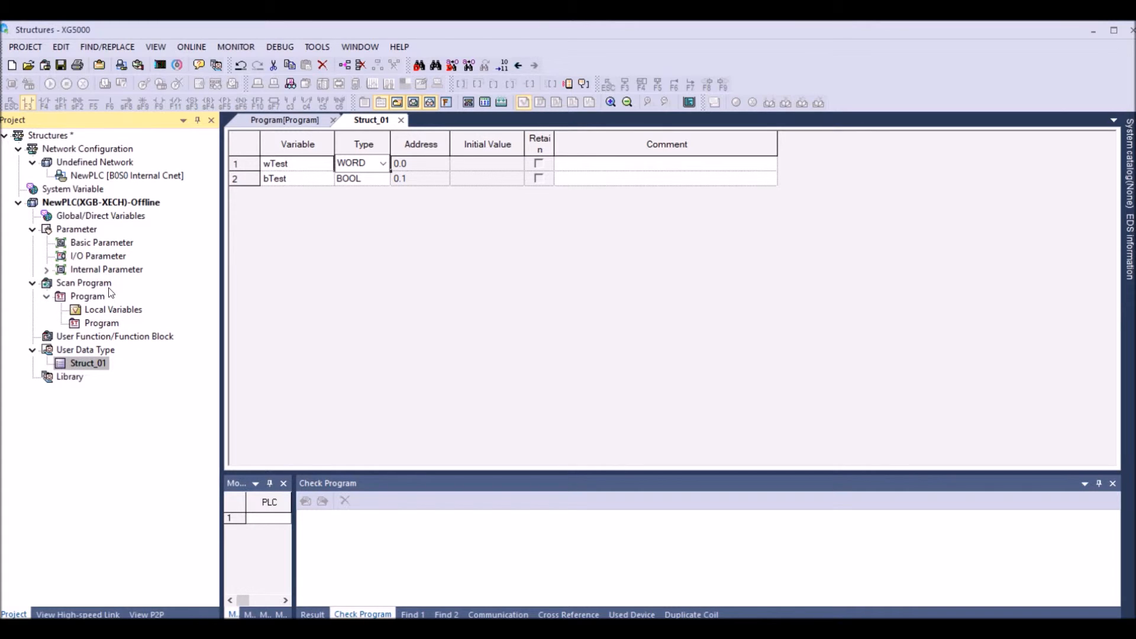
Step: In the program's local variables, add a VAR row named pbTest
click(102, 323)
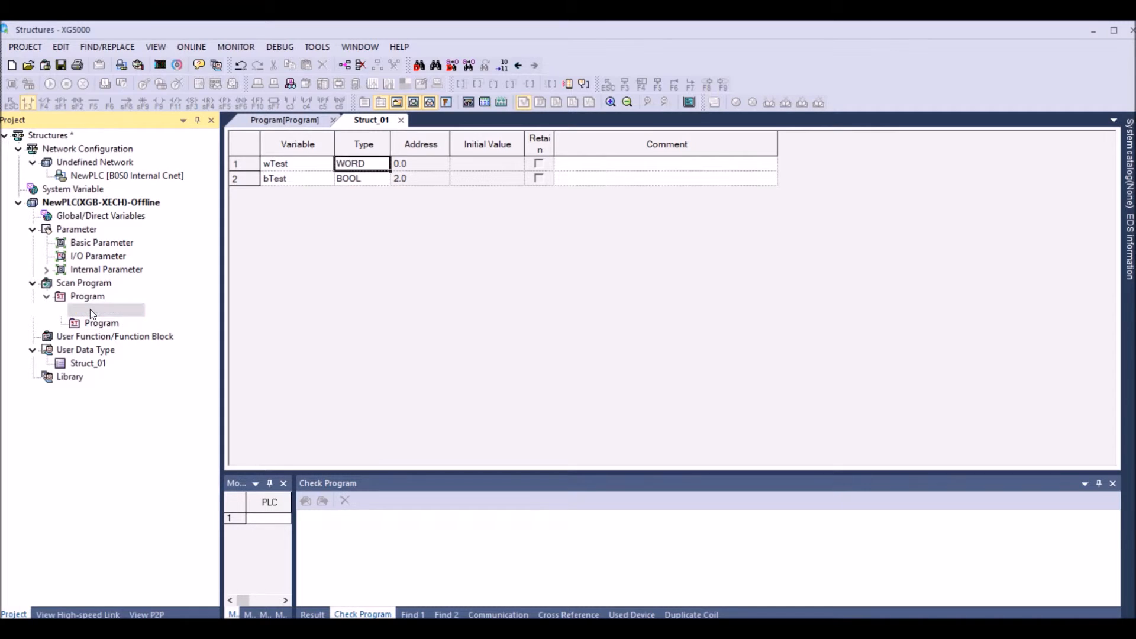
double_click(114, 309)
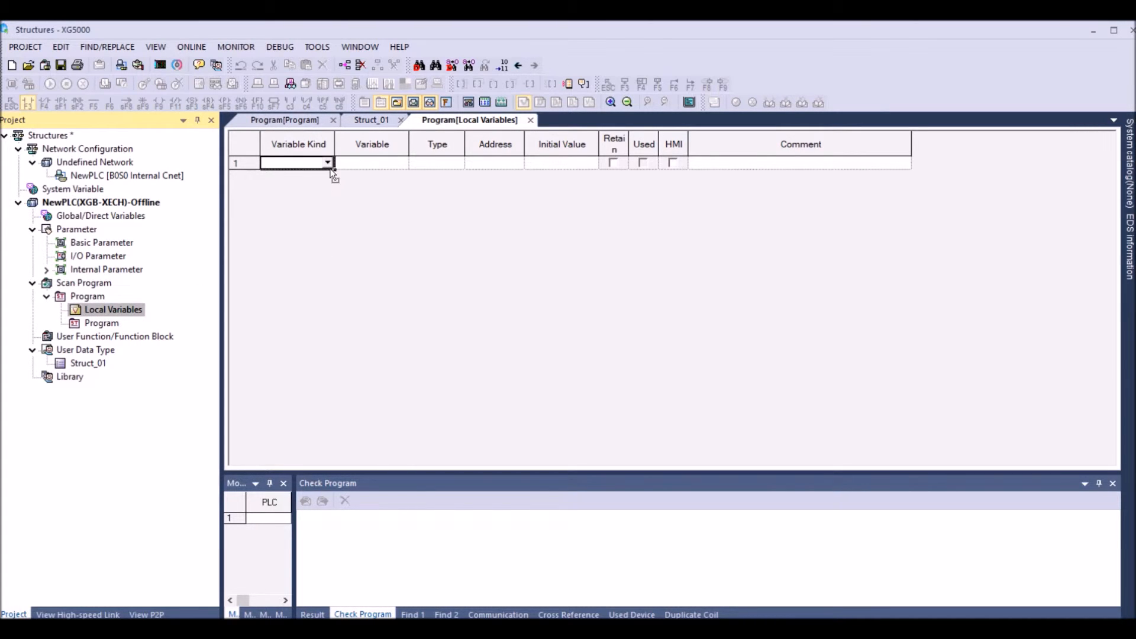
click(296, 162)
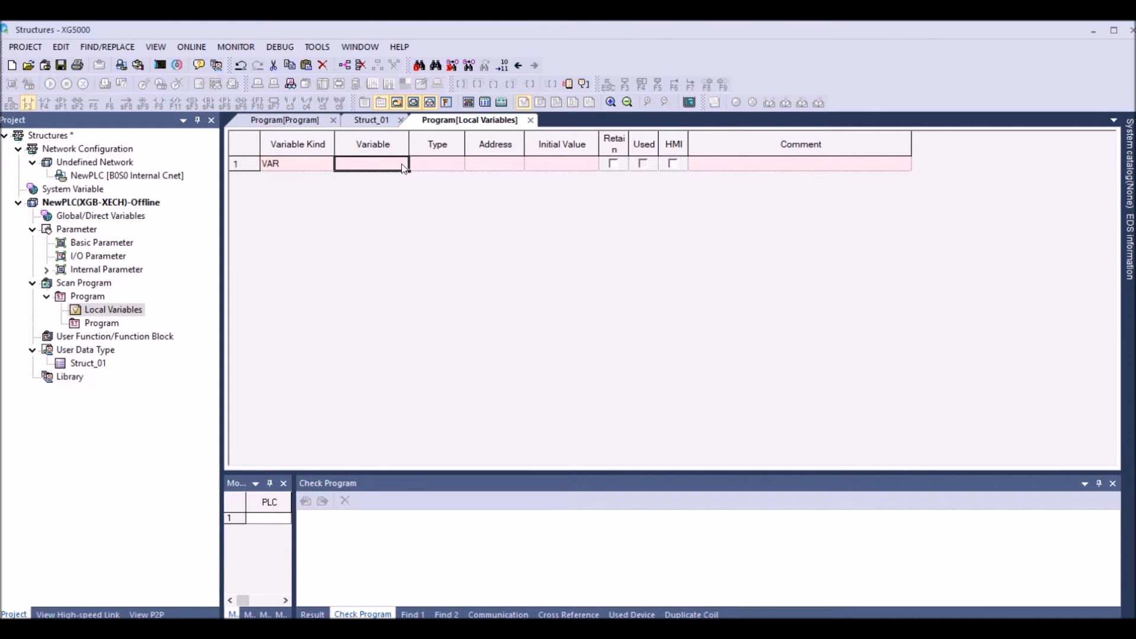
text(p)
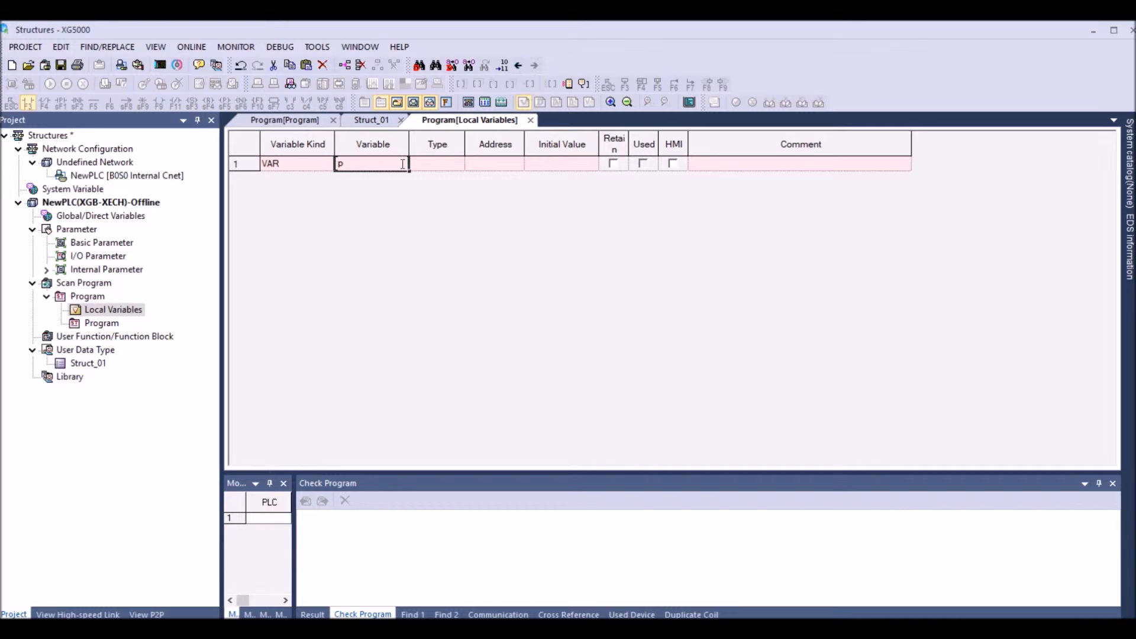
text(b)
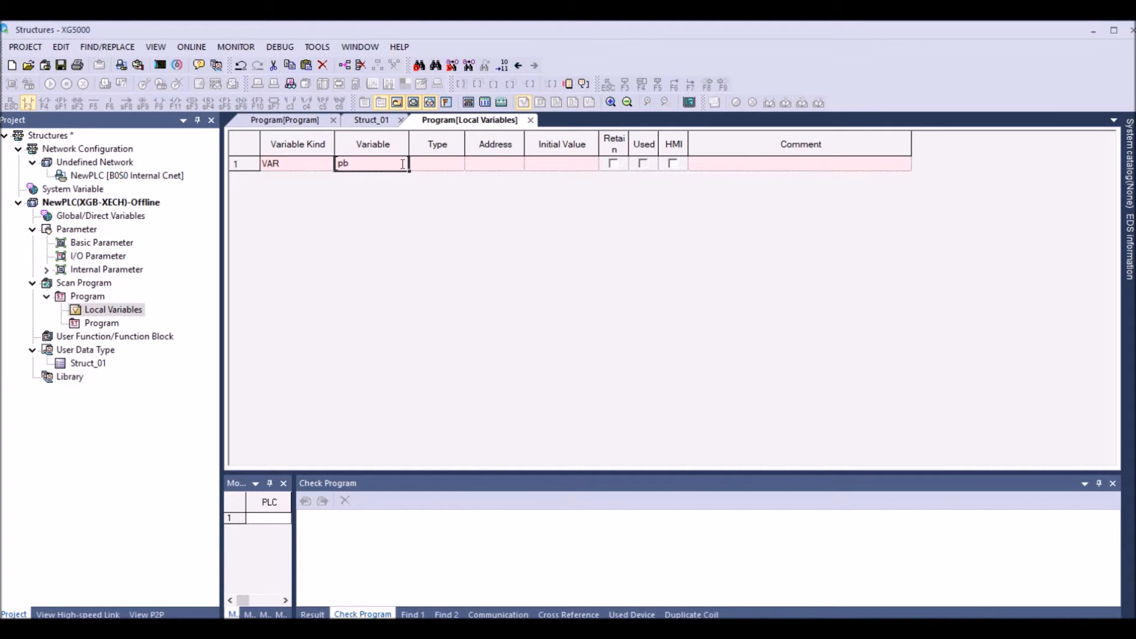
text(Test)
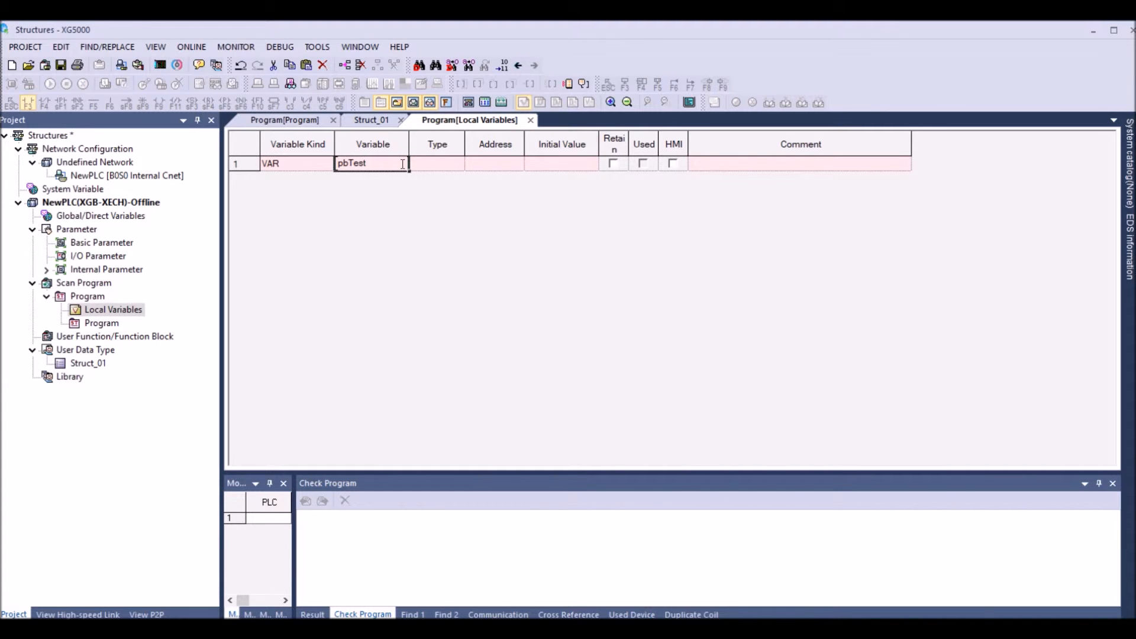
Step: Set pbTest's type to STRUCT and pick Struct_01 as its user-defined type
click(434, 164)
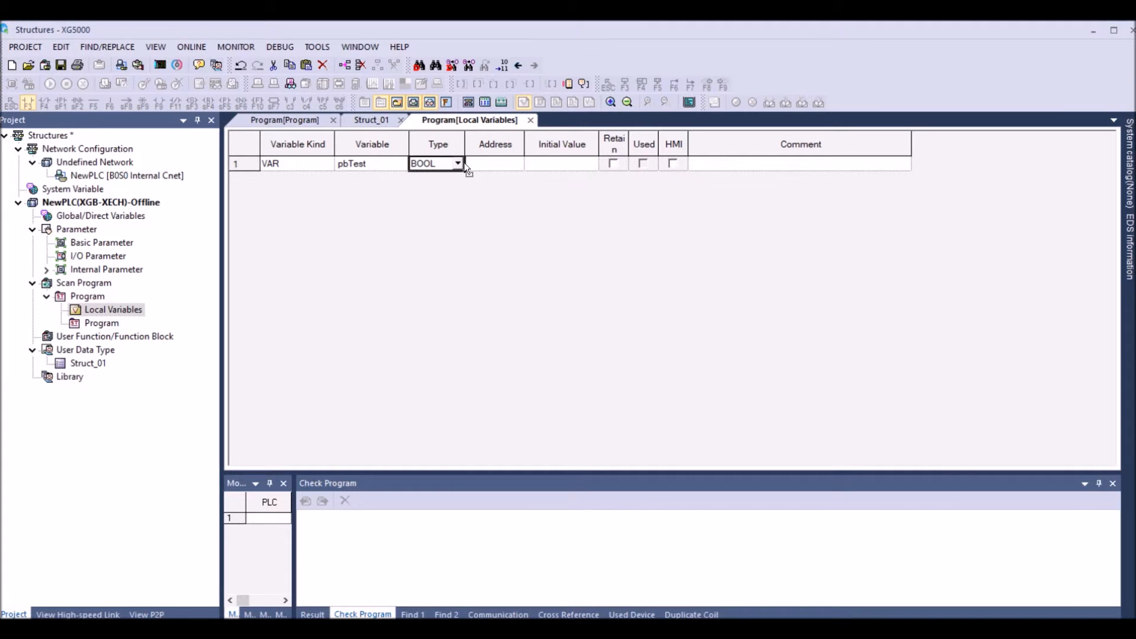
click(457, 162)
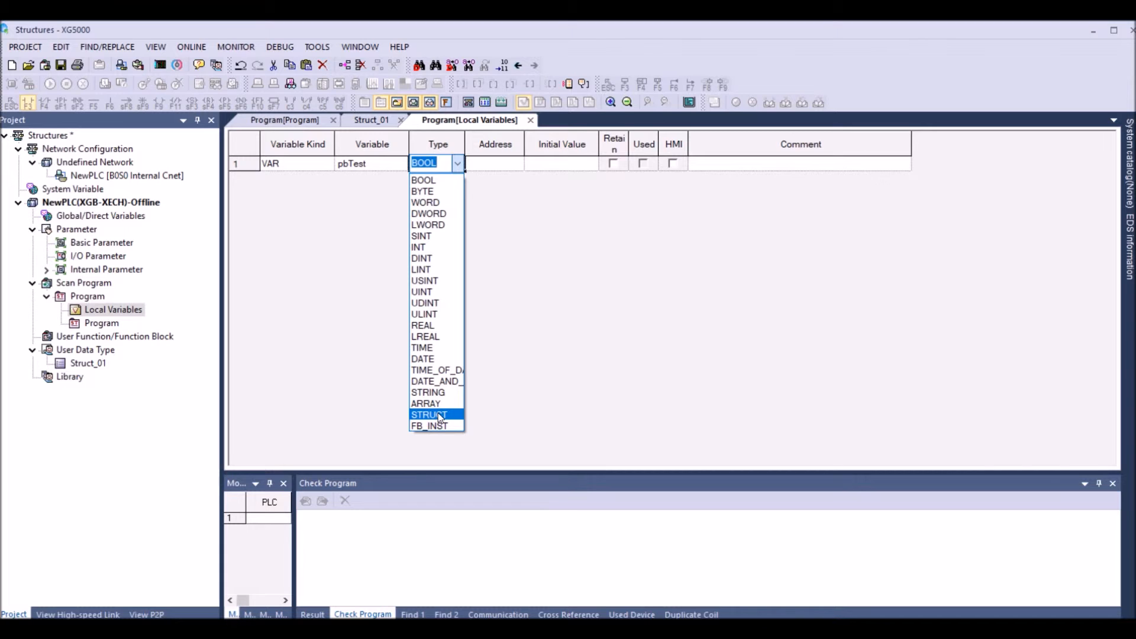
click(428, 414)
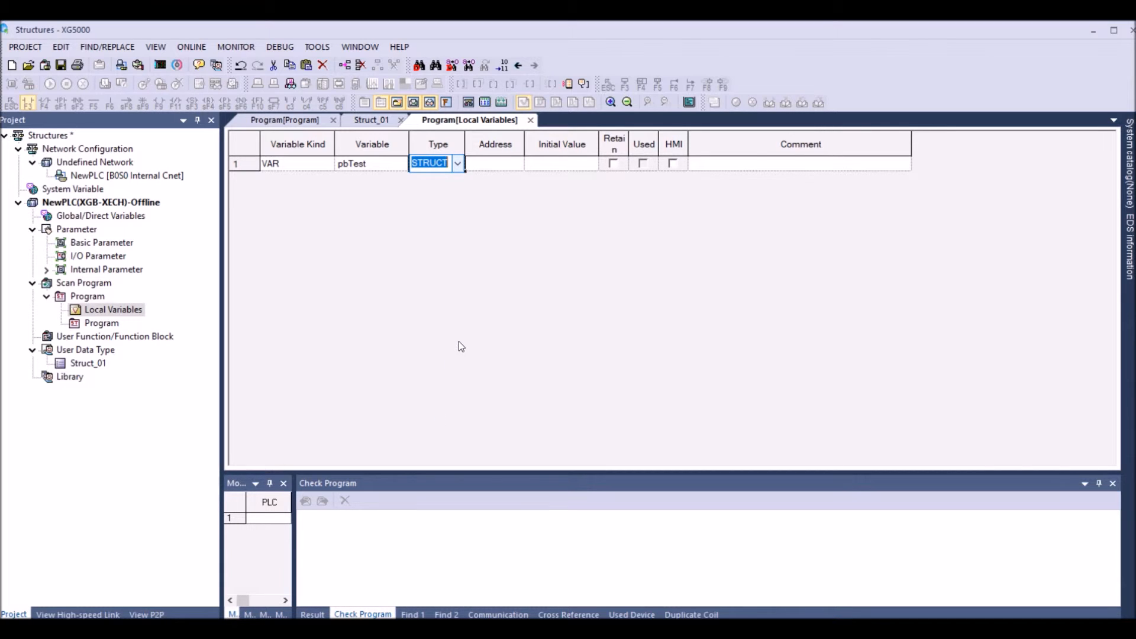
click(457, 163)
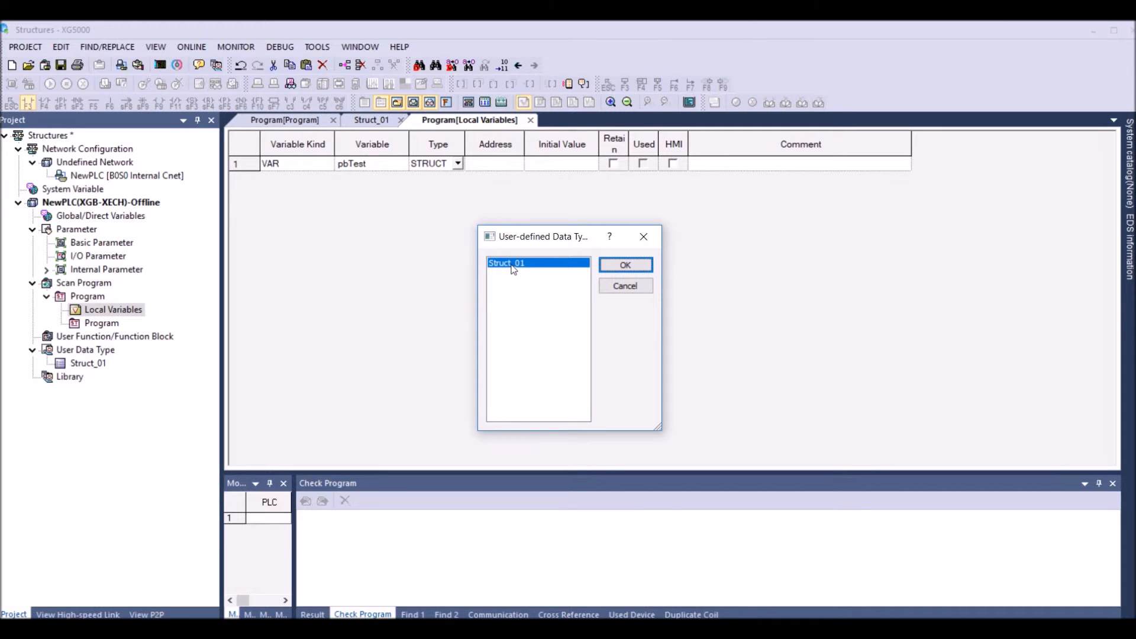
click(624, 264)
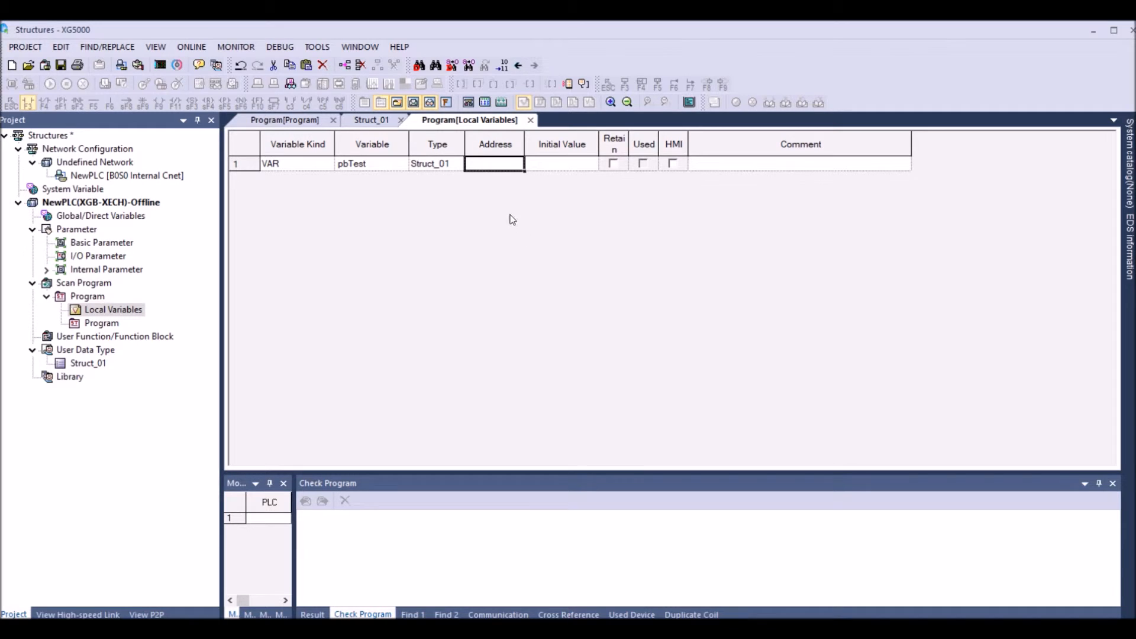
mouse_move(101, 323)
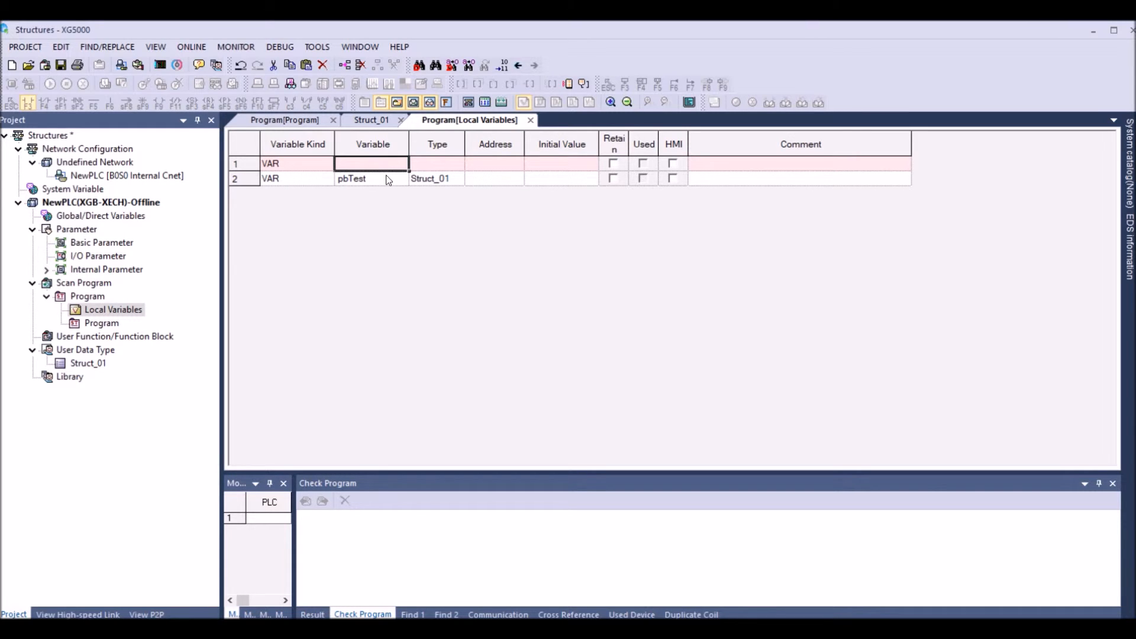
Step: Add a second variable pwTest, also of type Struct_01
text(pwTest)
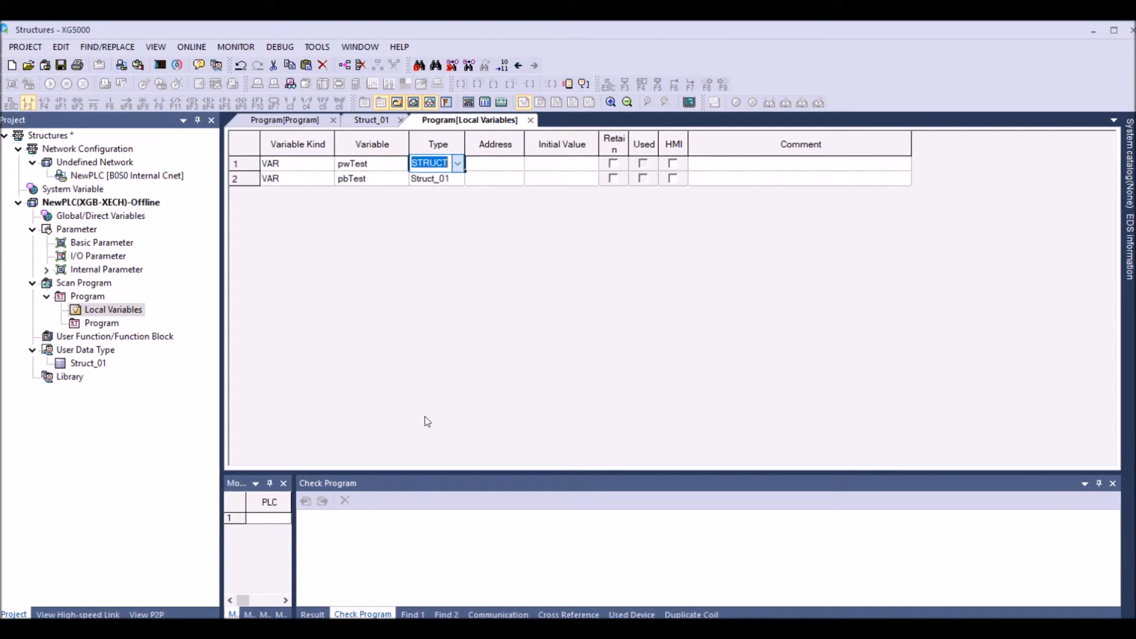
click(457, 163)
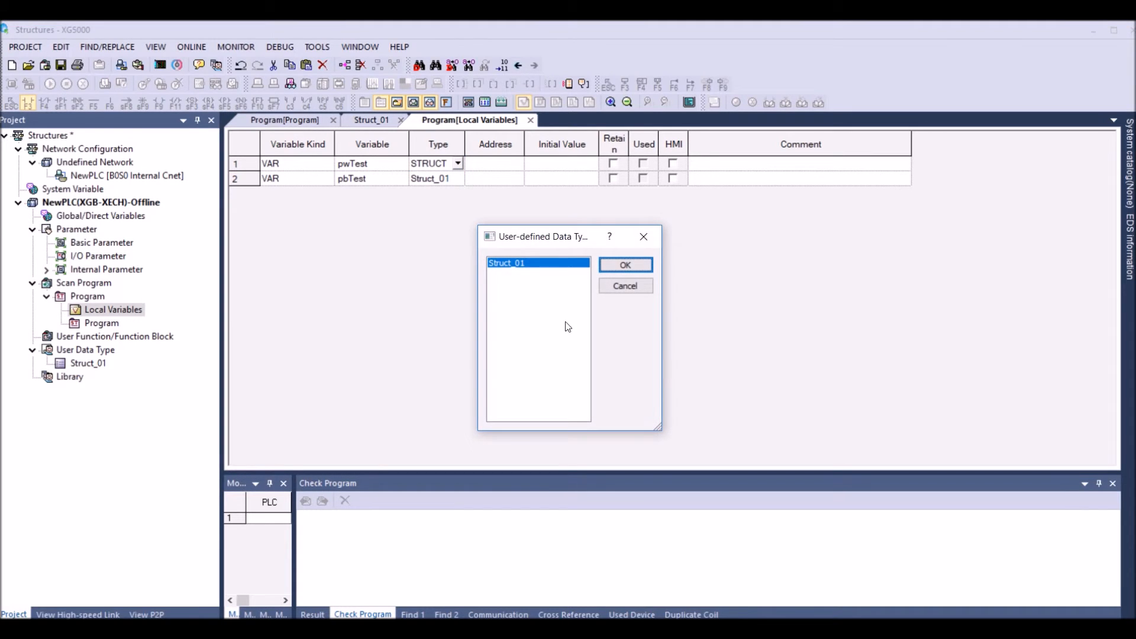
click(625, 263)
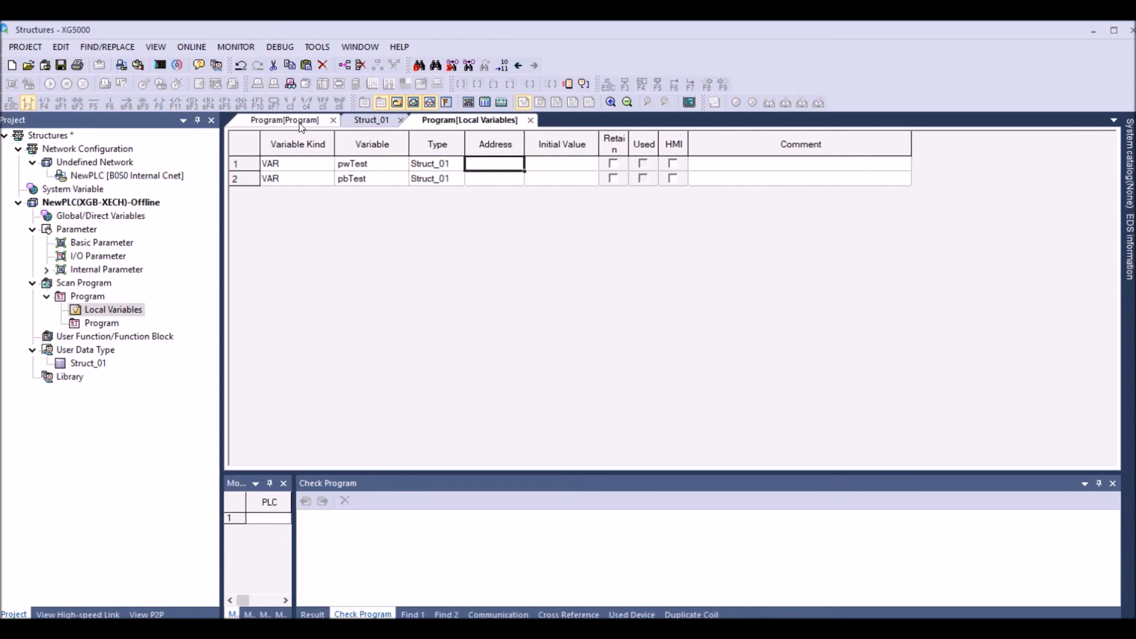
Step: In the ST editor, insert pbTest via autocomplete and add a dot for member access
click(285, 120)
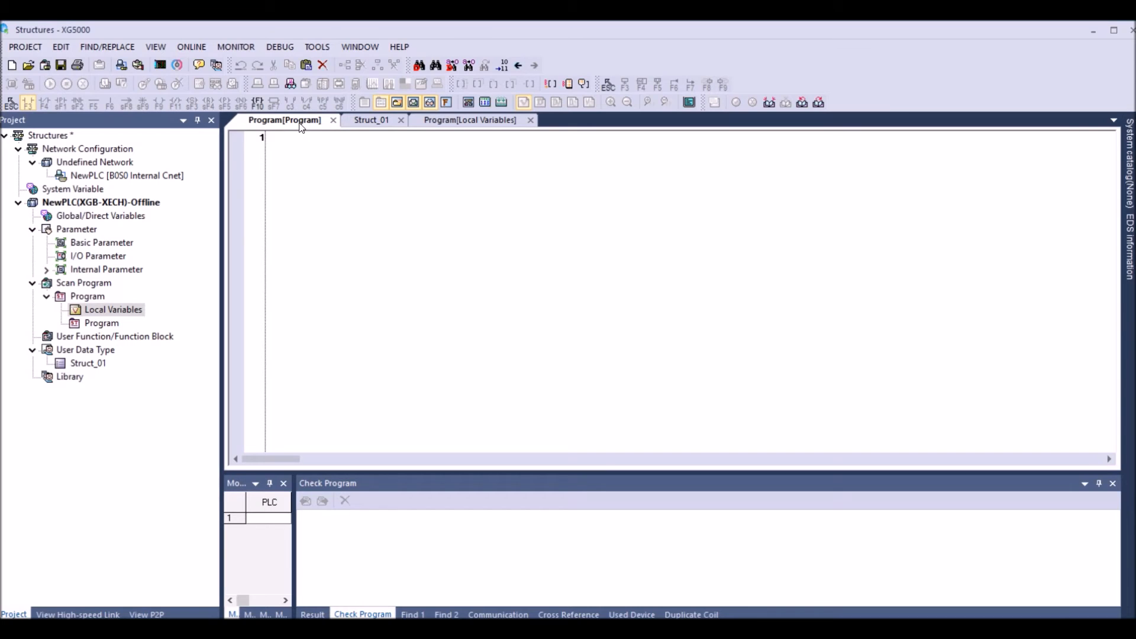
text(pb)
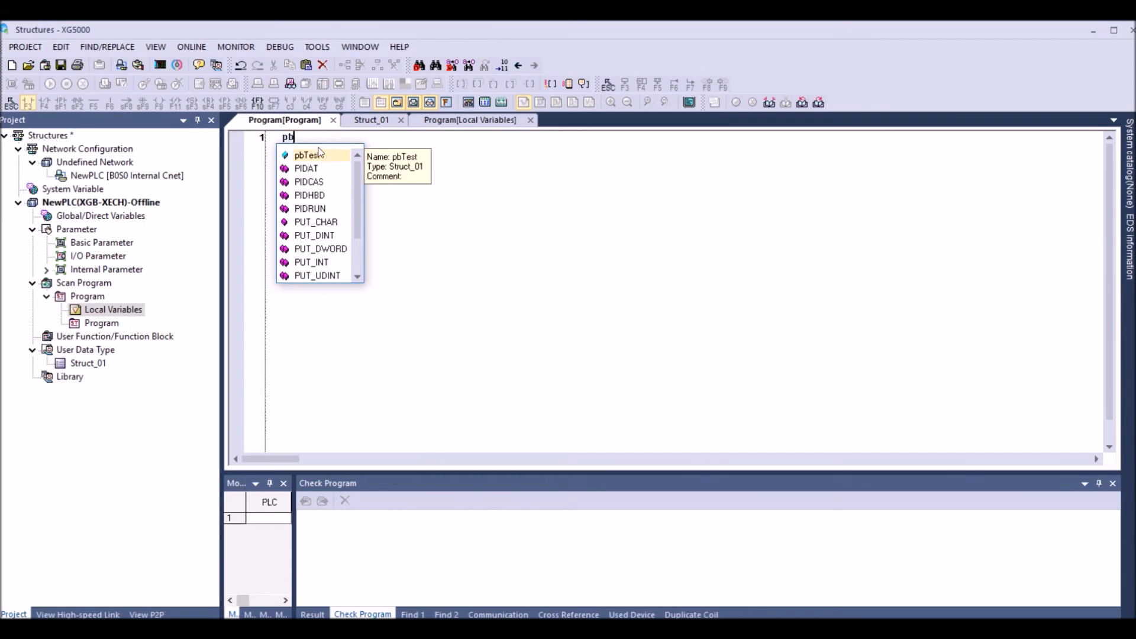
click(309, 154)
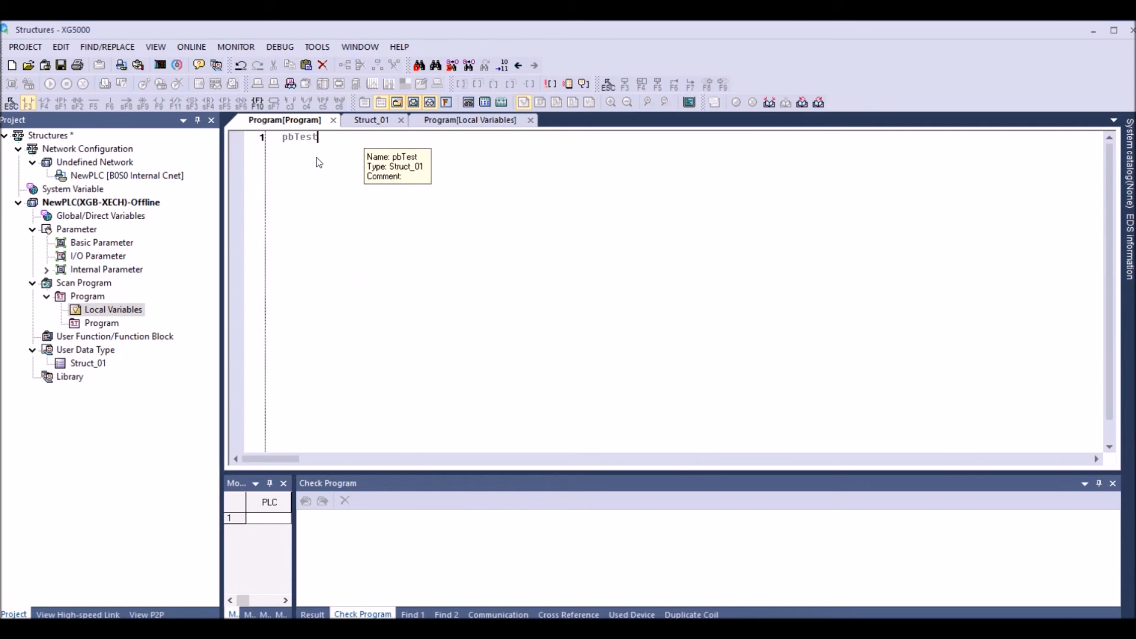
text(.)
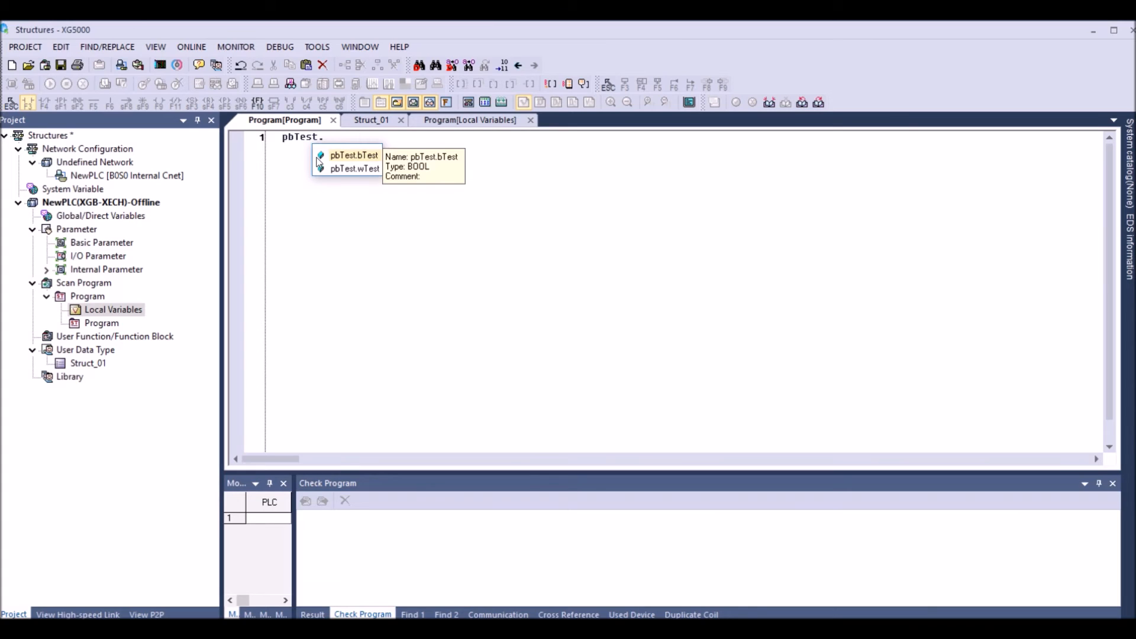